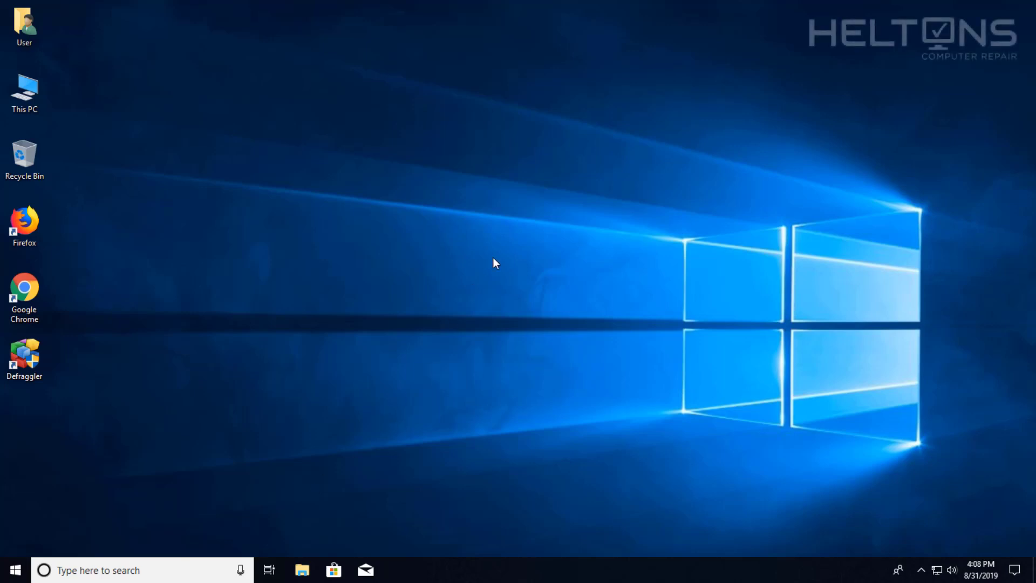
mouse_move(462, 272)
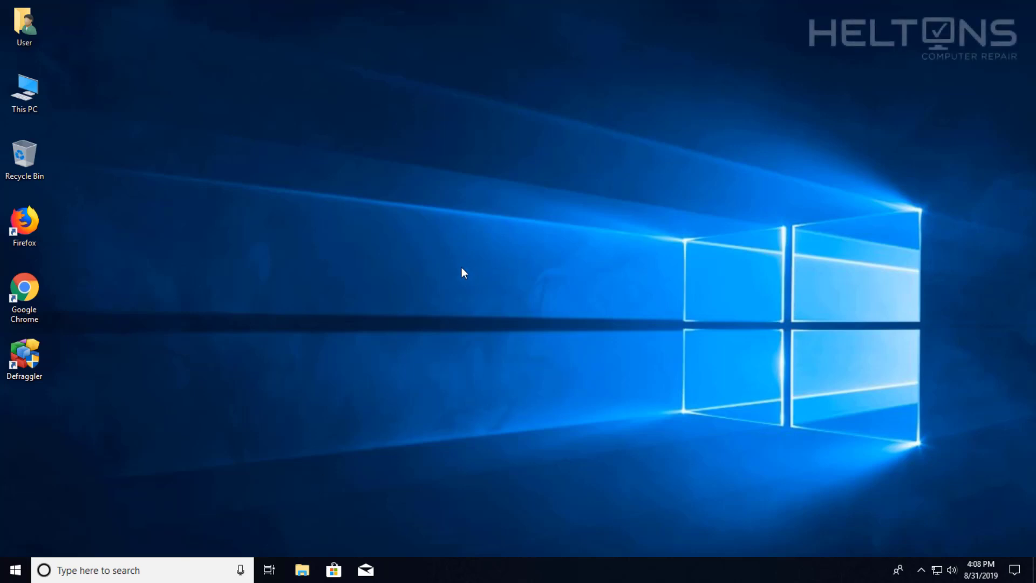
Select the Defraggler desktop shortcut, then open Settings from the Start menu
click(24, 358)
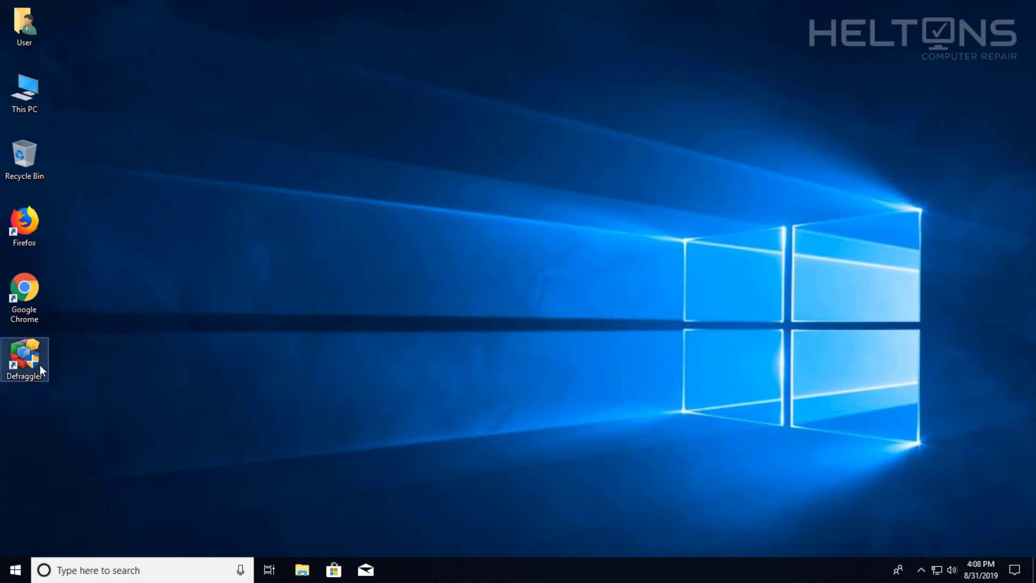
mouse_move(288, 315)
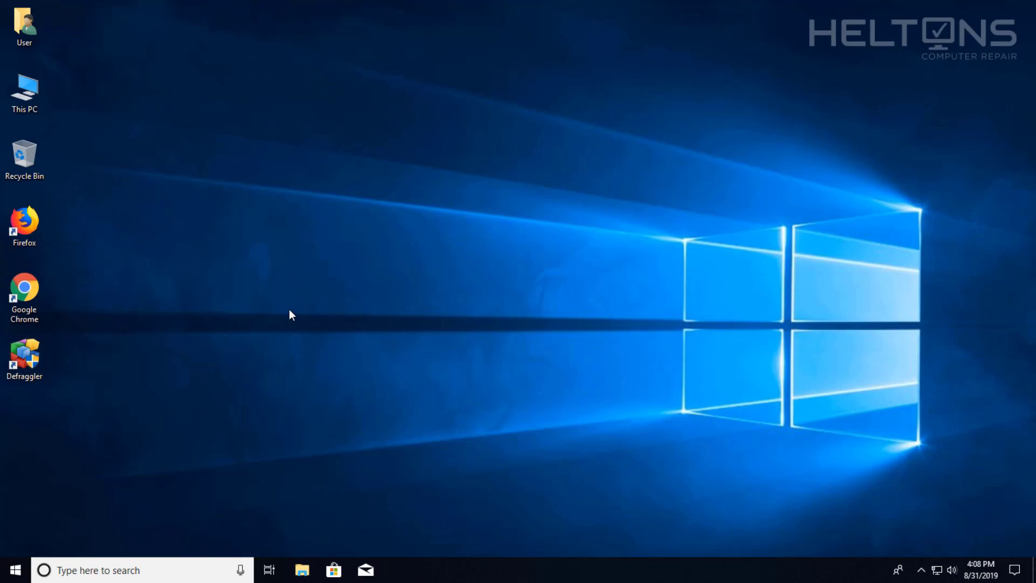
mouse_move(399, 281)
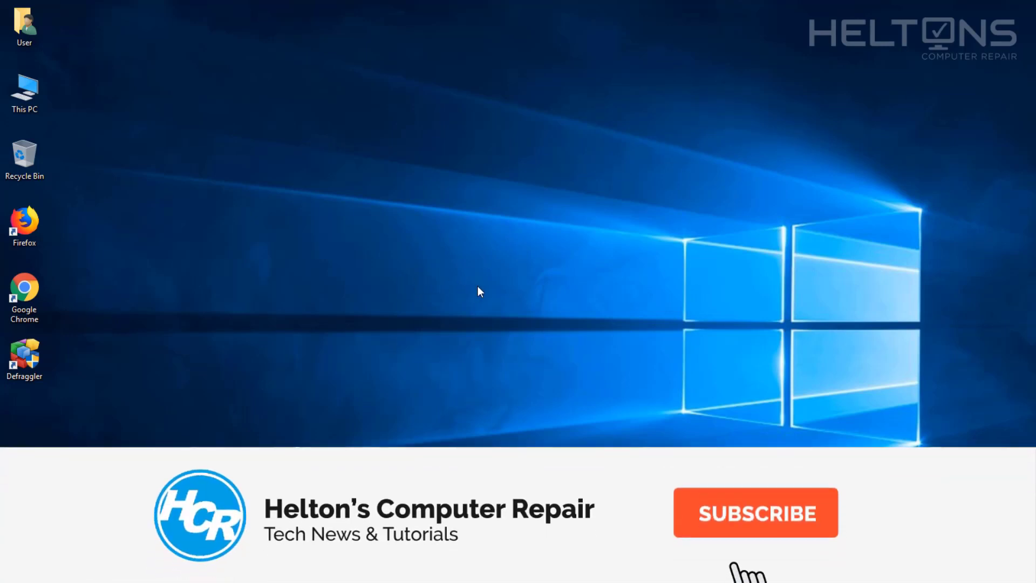
click(755, 512)
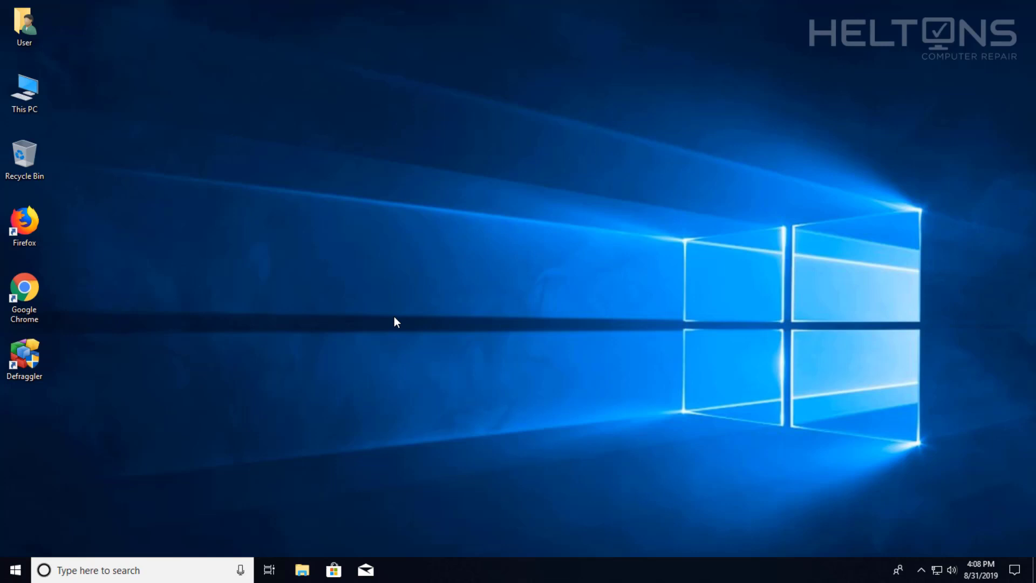
mouse_move(312, 353)
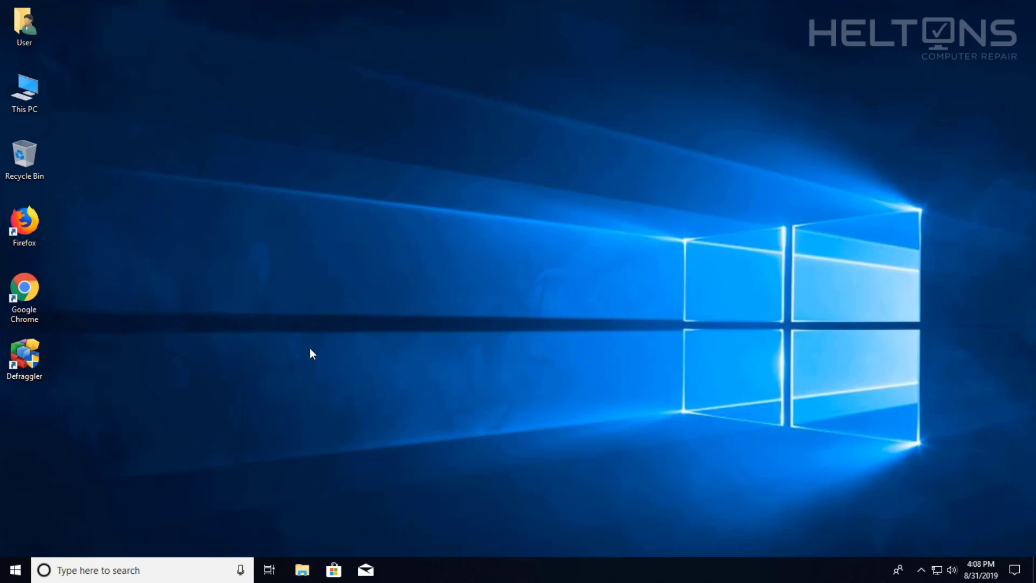
mouse_move(258, 367)
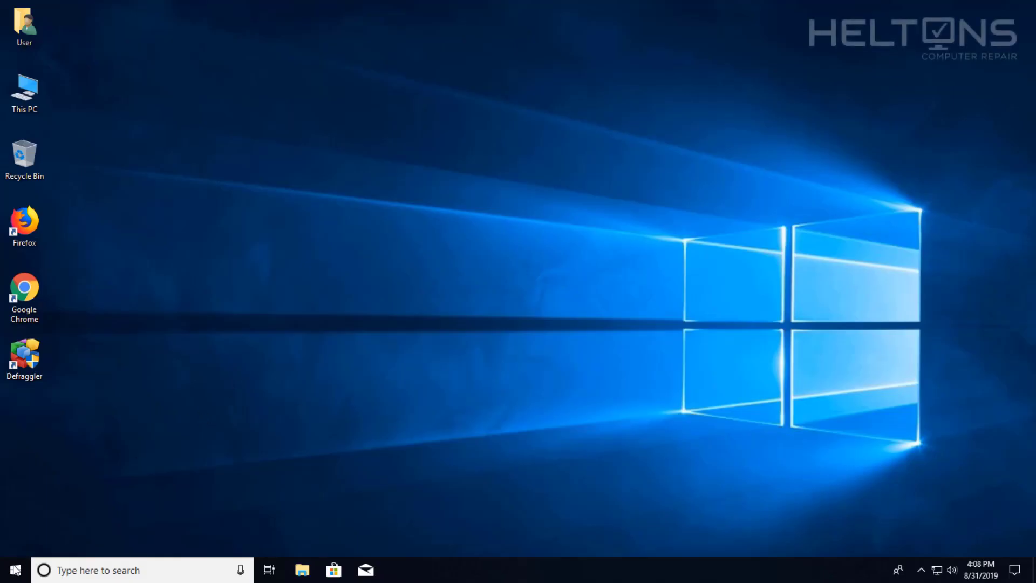
click(15, 569)
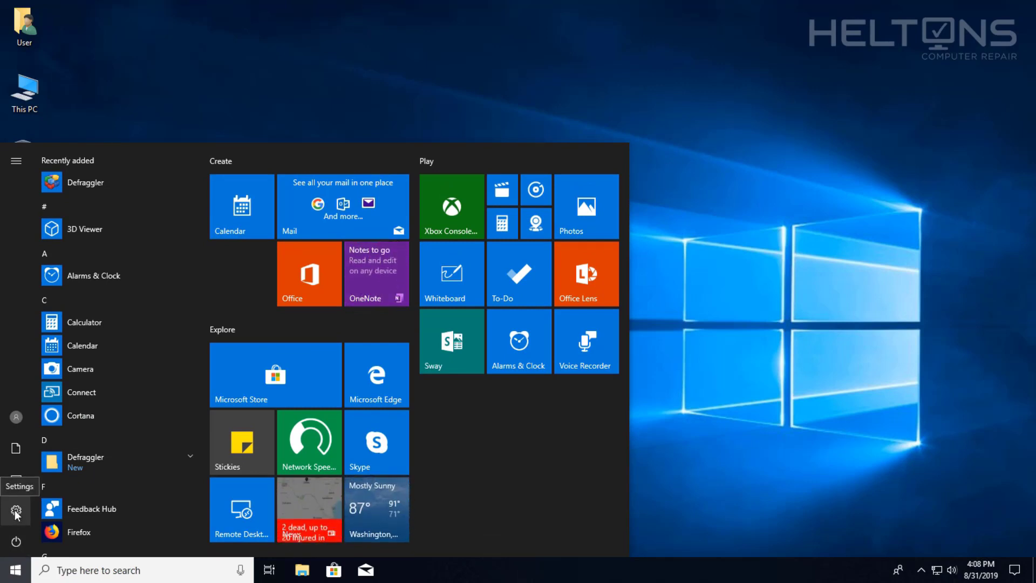
click(16, 509)
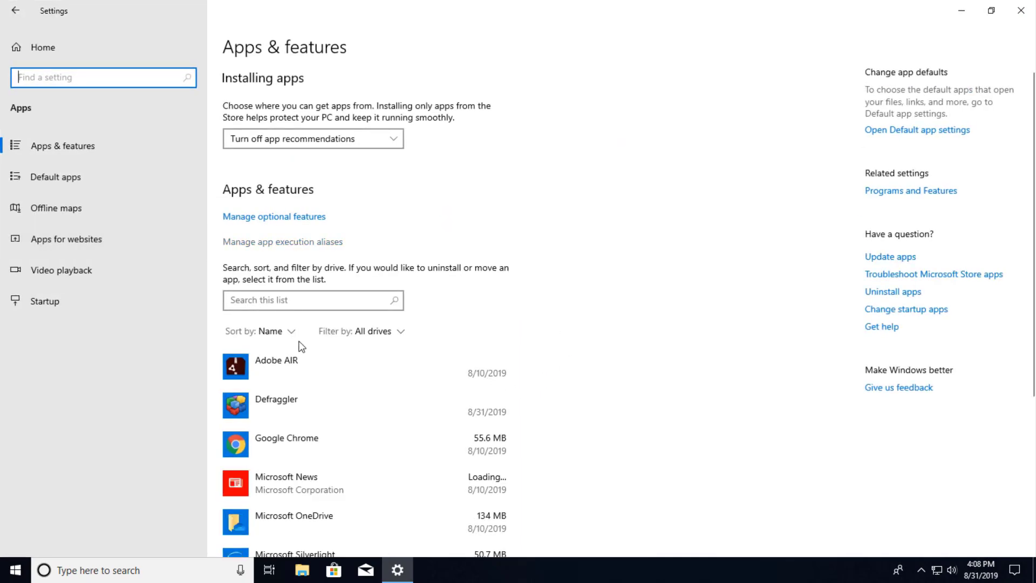
Select Defraggler in Apps & features, confirm Uninstall, and close Settings when nothing happens
scroll(down, 3)
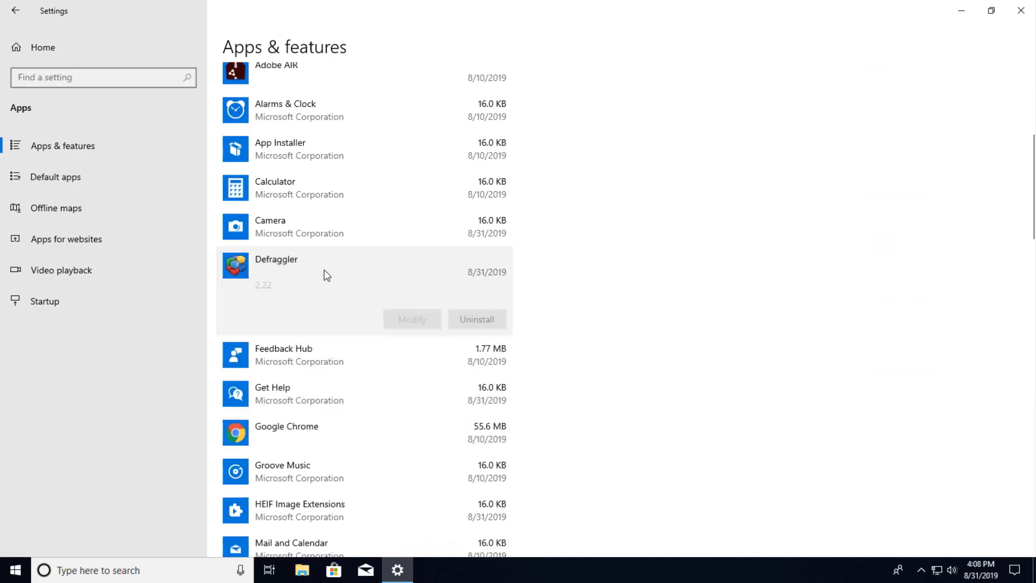
click(475, 319)
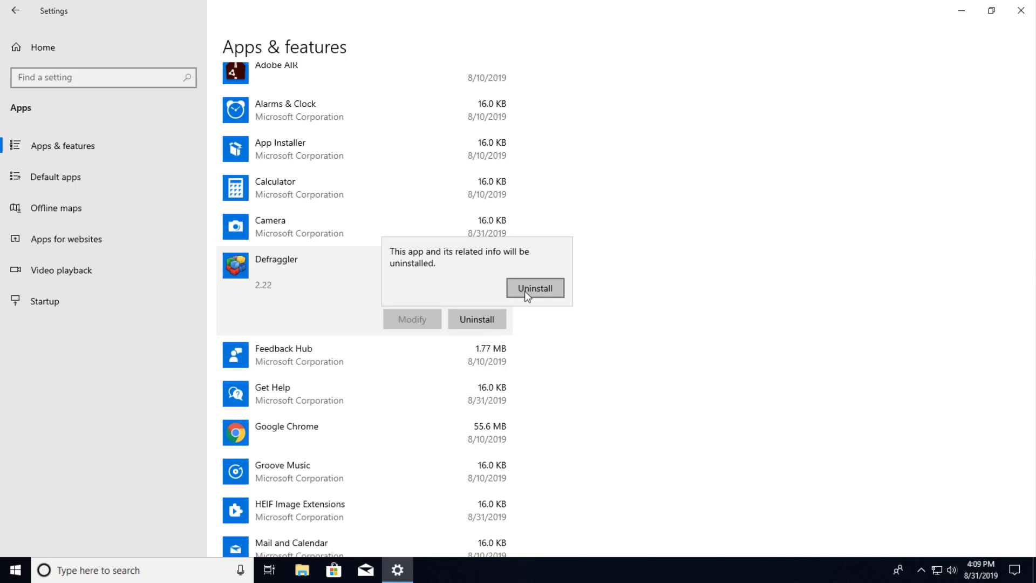
click(534, 288)
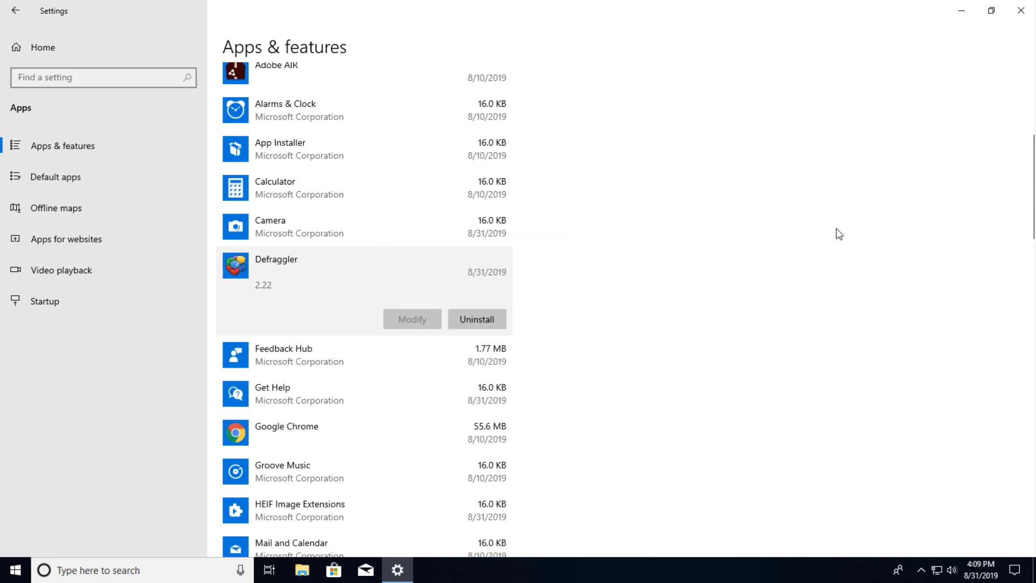
mouse_move(475, 300)
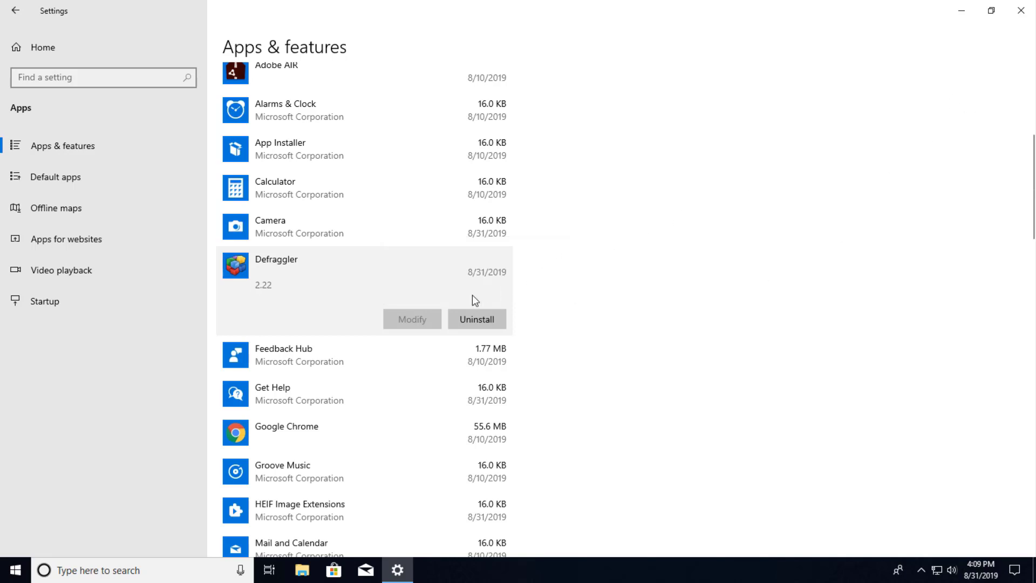
mouse_move(751, 175)
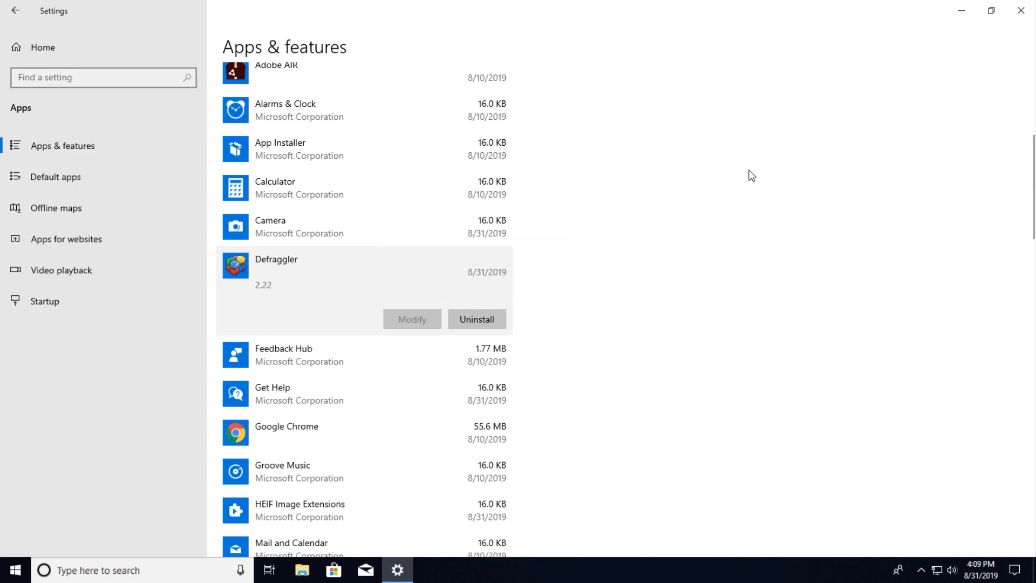
click(1019, 10)
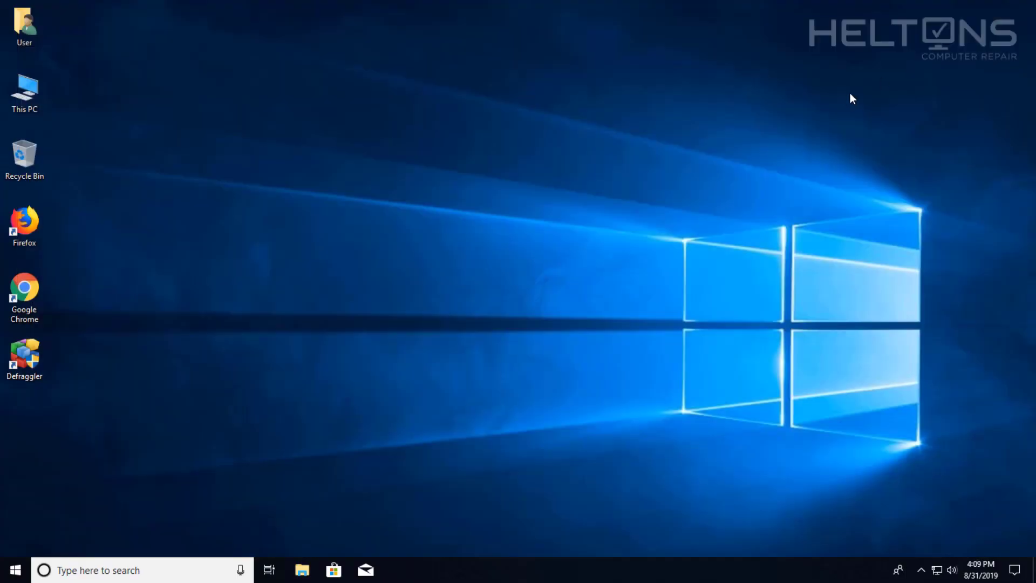
mouse_move(86, 539)
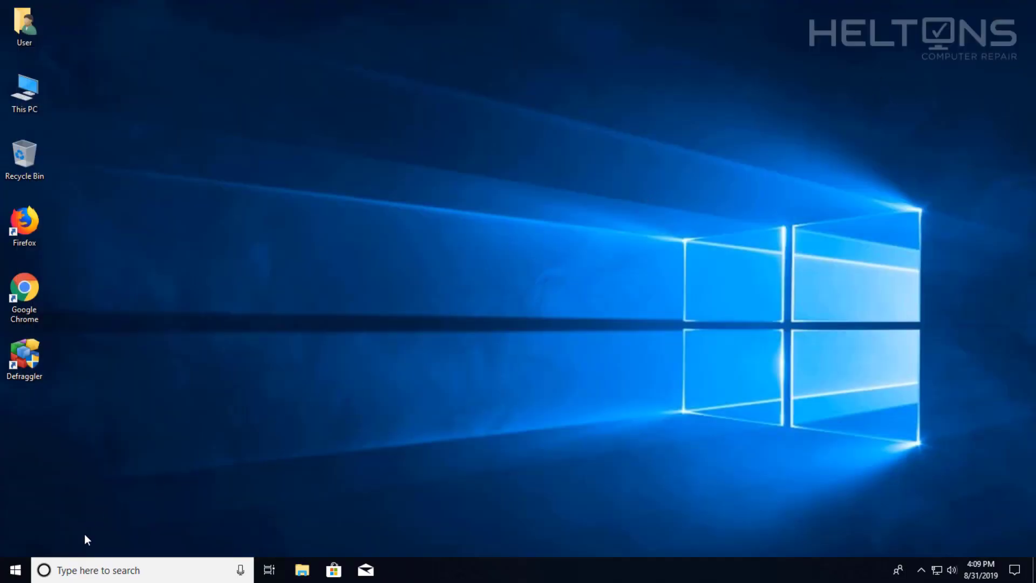
Search Start for 'control' and launch Control Panel from the results
click(15, 570)
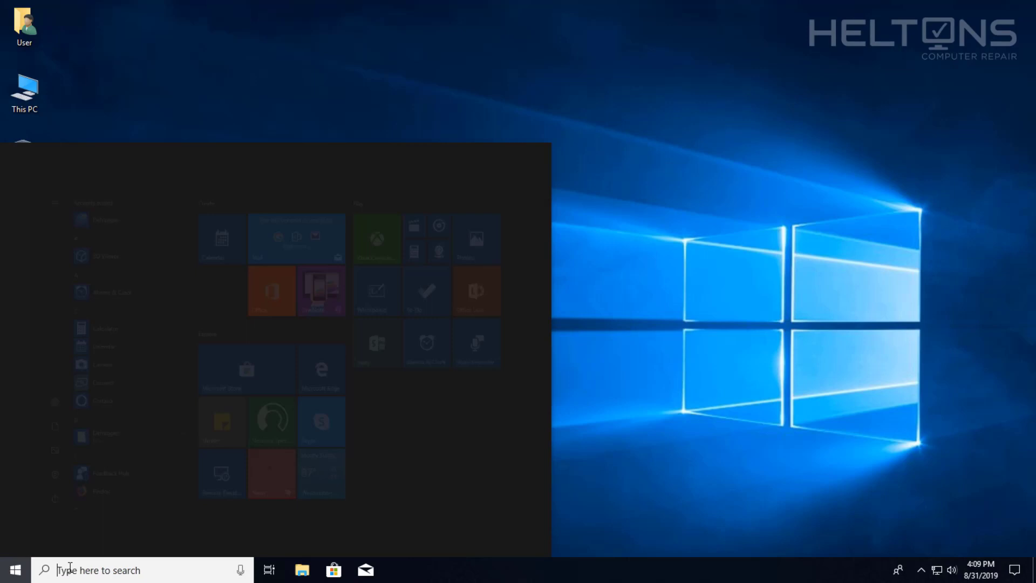
text(control)
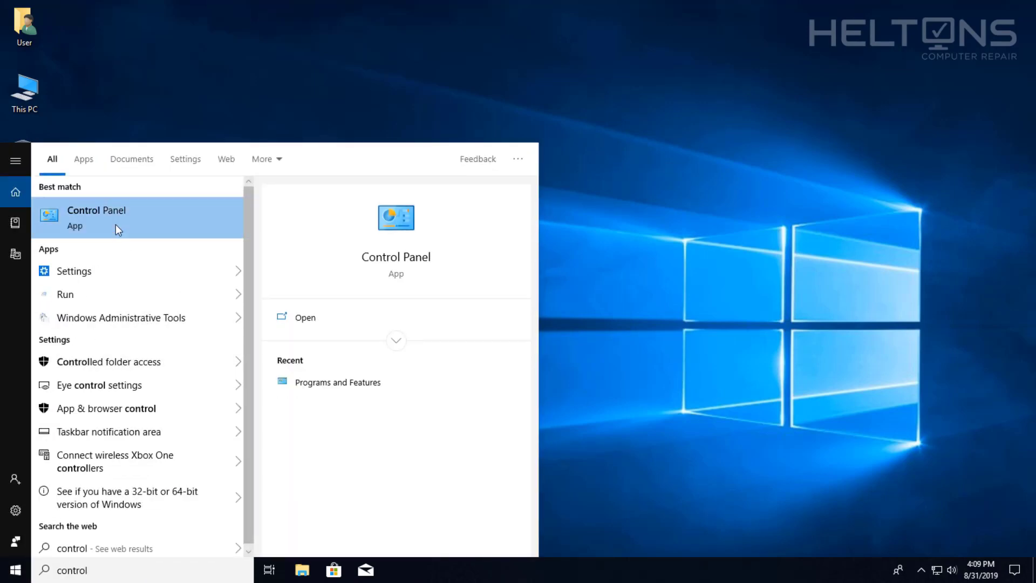
click(97, 216)
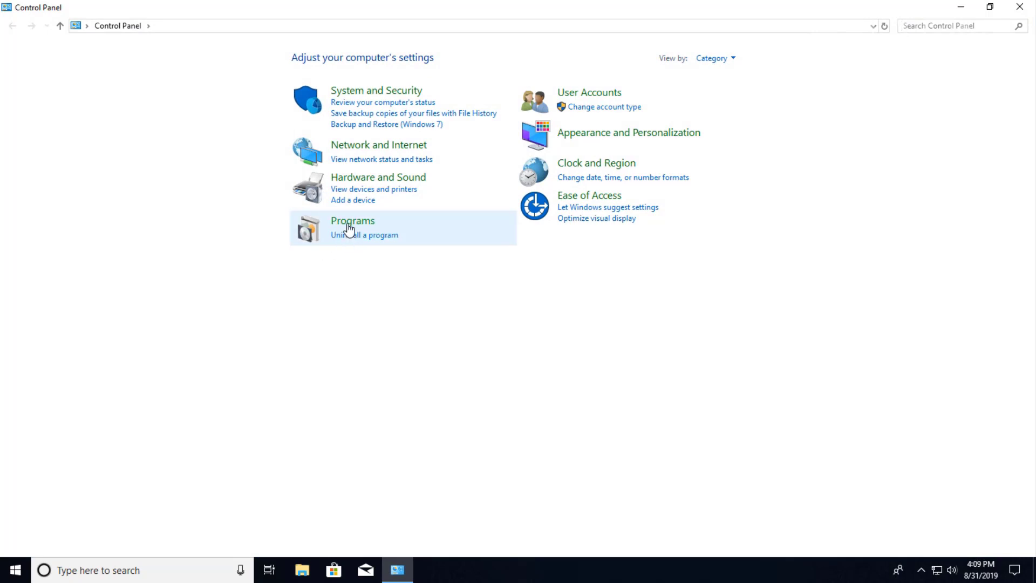
Open Uninstall a program and allow the Defraggler v2.22 uninstaller to run
click(352, 220)
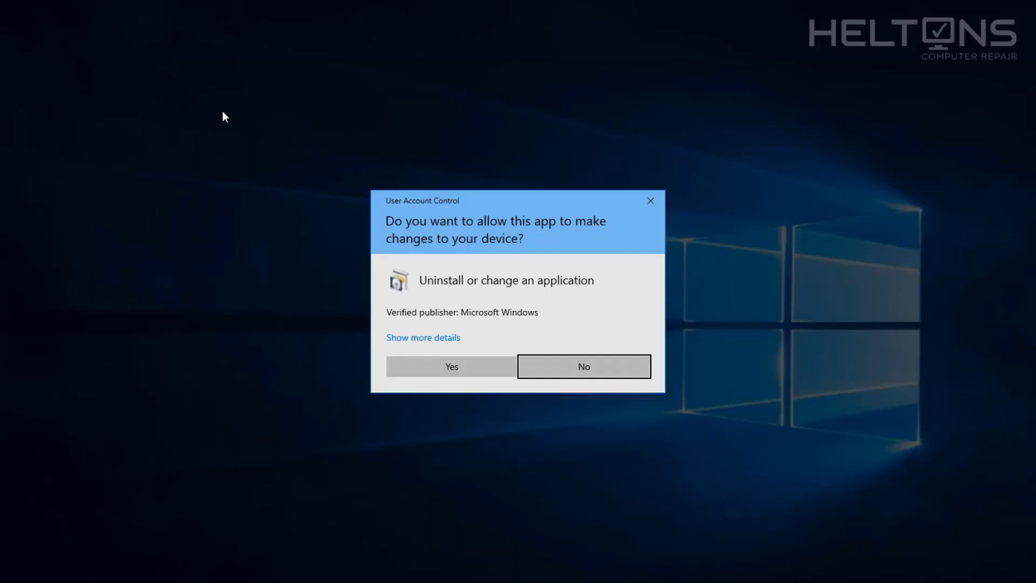
mouse_move(436, 362)
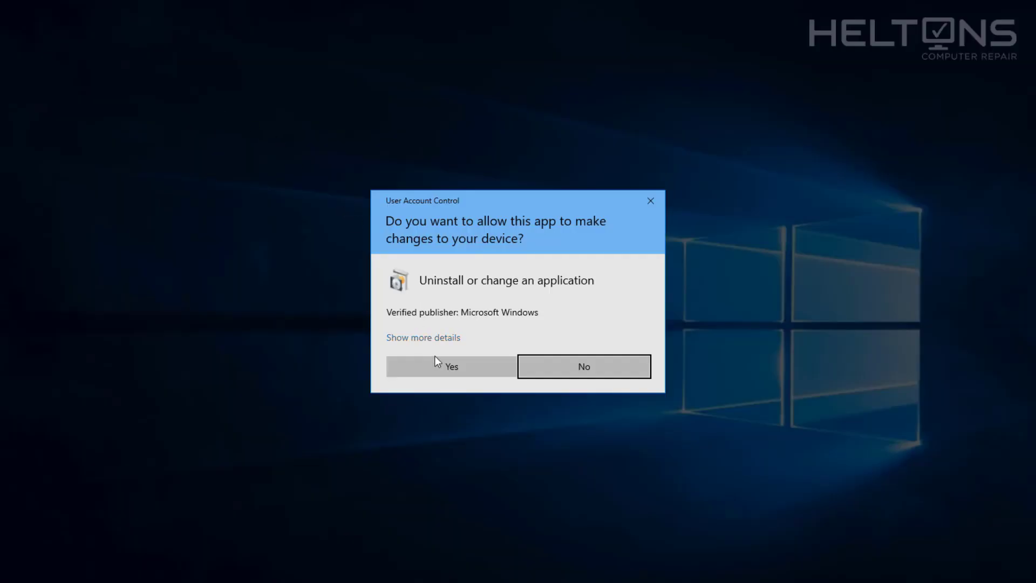
click(450, 365)
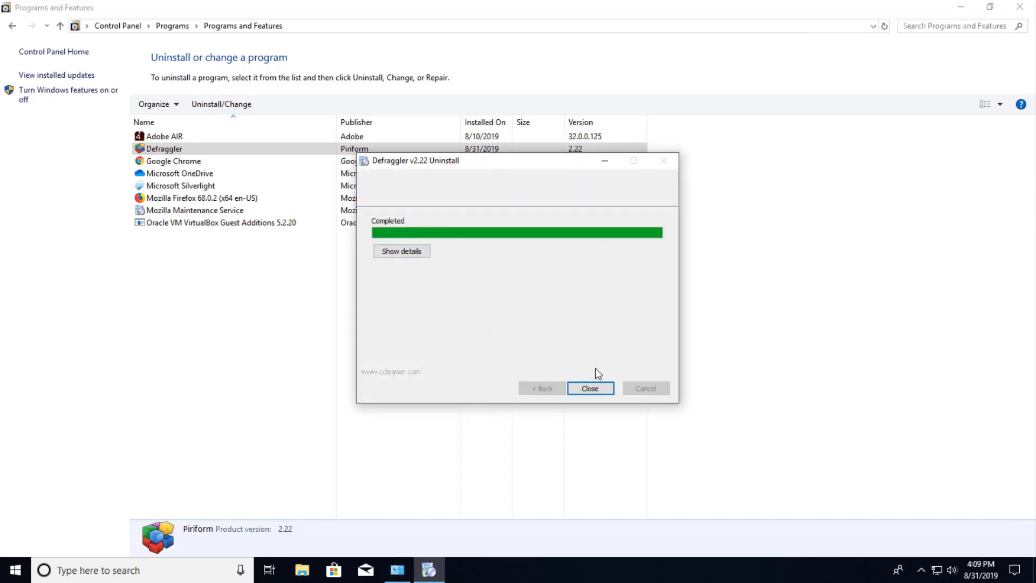
Close the completed Defraggler uninstaller, leaving no Defraggler shortcut on the desktop
click(589, 388)
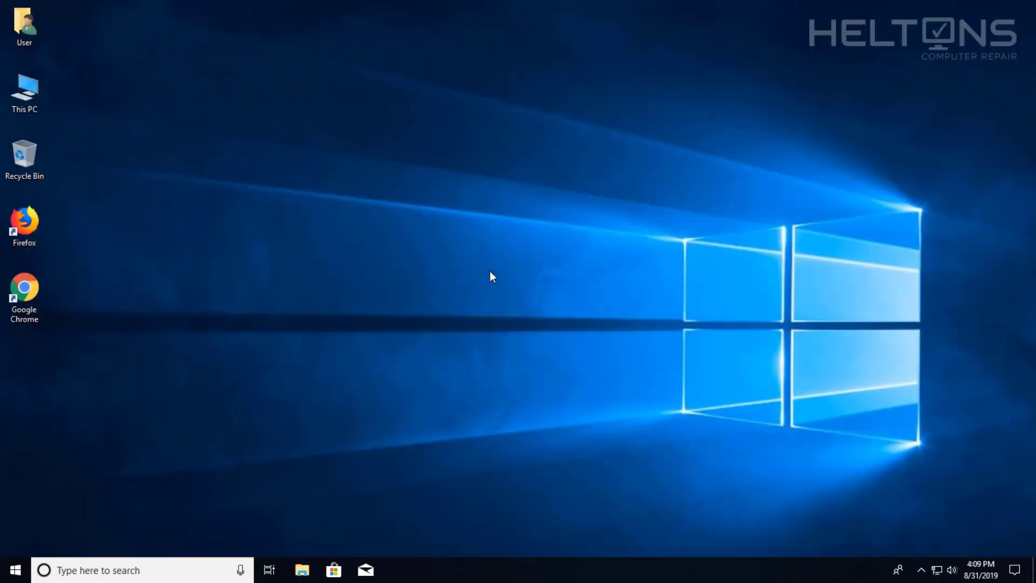
mouse_move(485, 274)
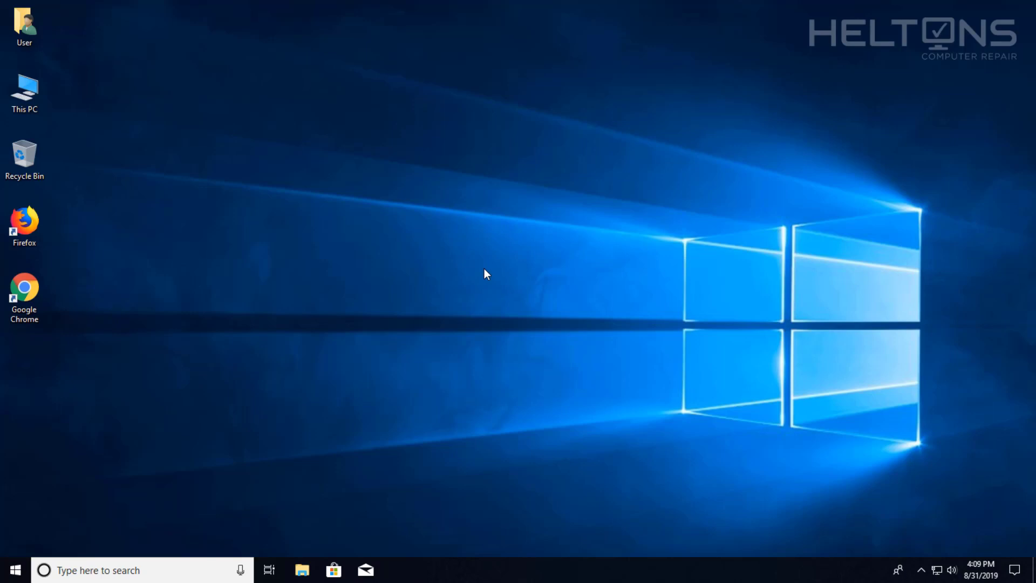
mouse_move(427, 297)
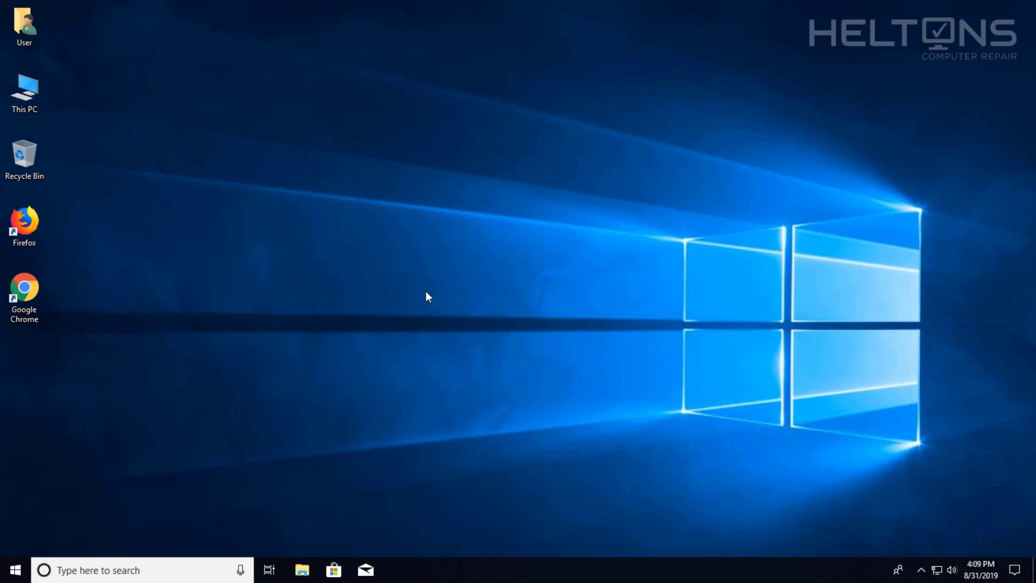